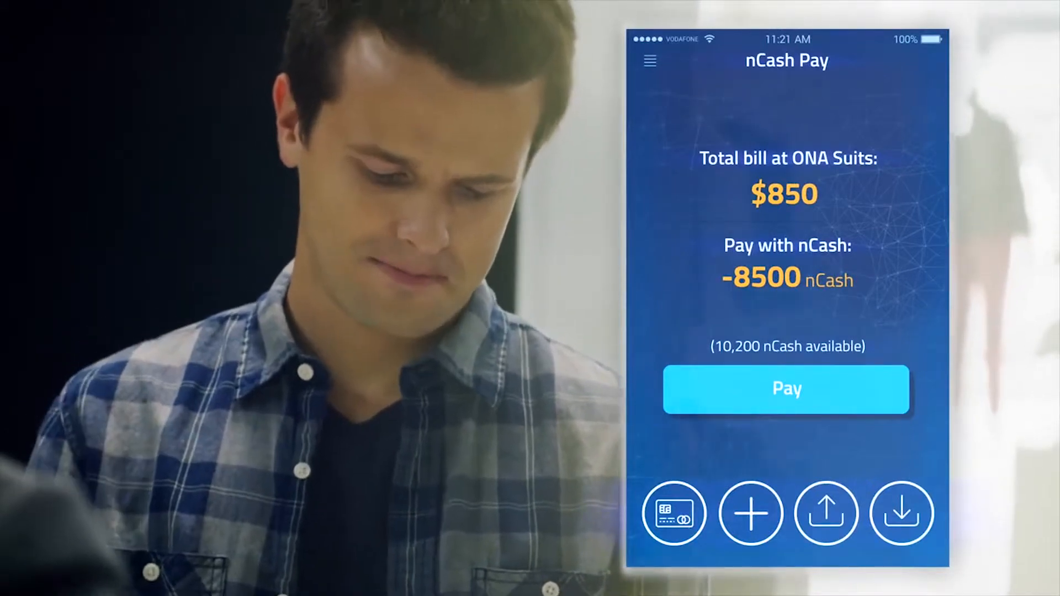
# Pay the ONA Suits bill with 8,500 nCash and earn 240 nCash loyalty rewards
pyautogui.click(786, 389)
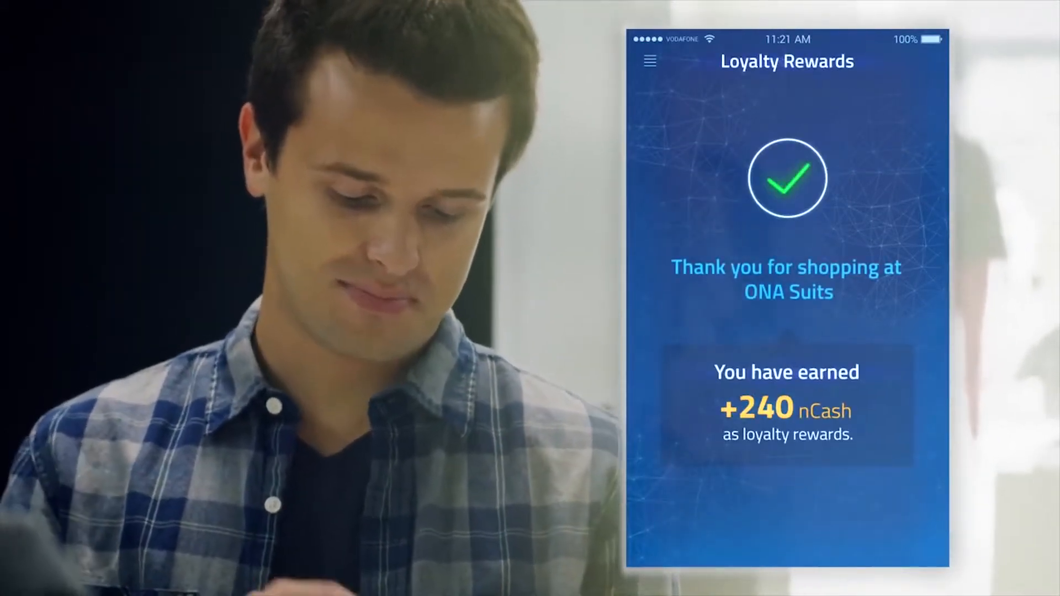